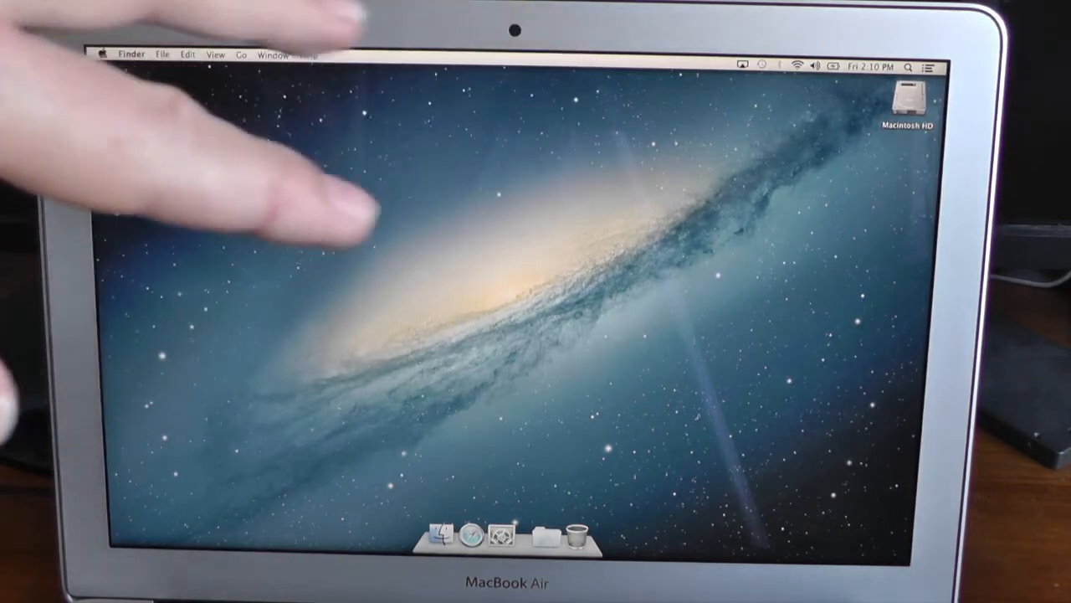
{"action": "mouse_move", "coordinate": [308, 194]}
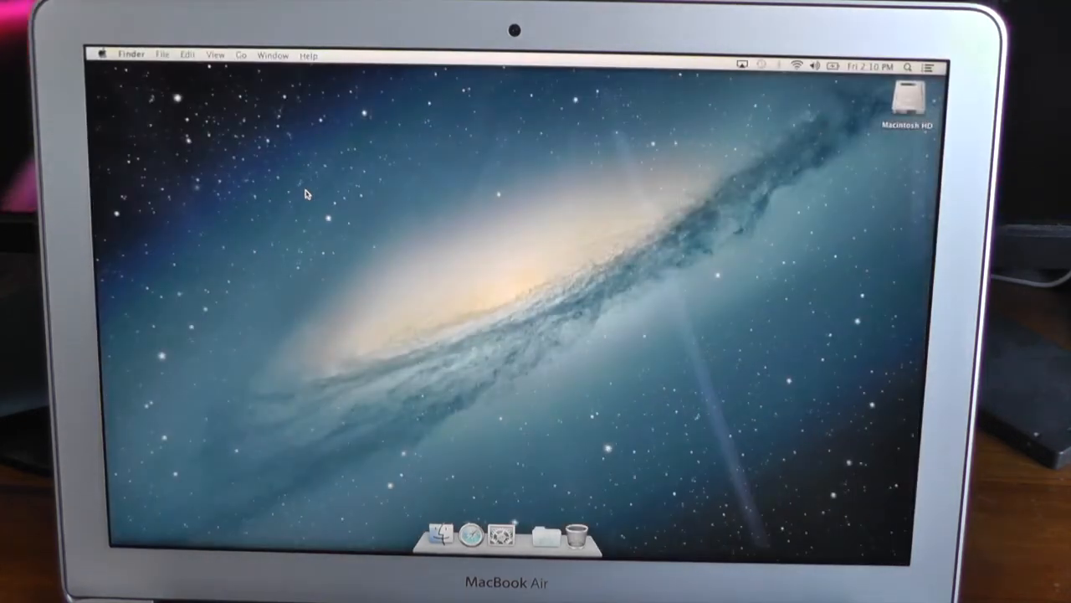
Launch Geekbench, centre its System Information window and start the benchmark run
{"action": "left_click", "coordinate": [445, 533]}
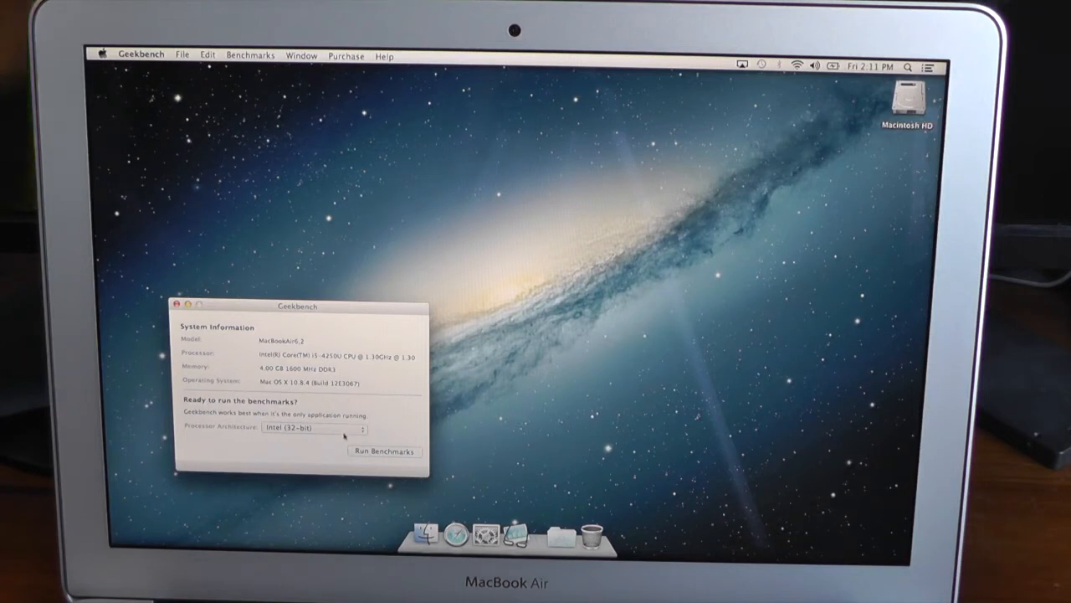
{"action": "left_click", "coordinate": [315, 428]}
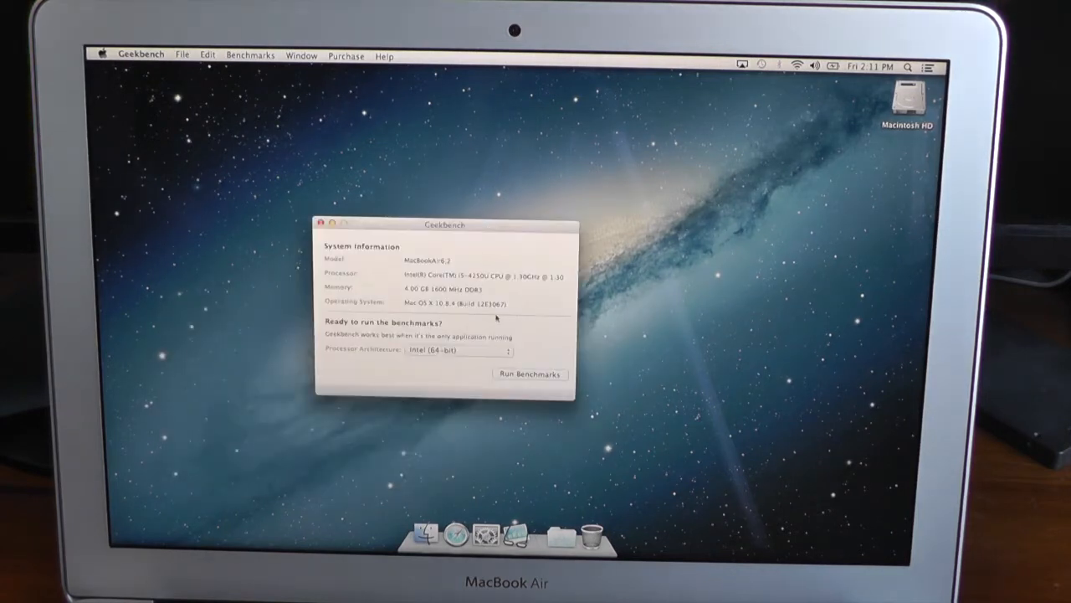
{"action": "left_click", "coordinate": [529, 373]}
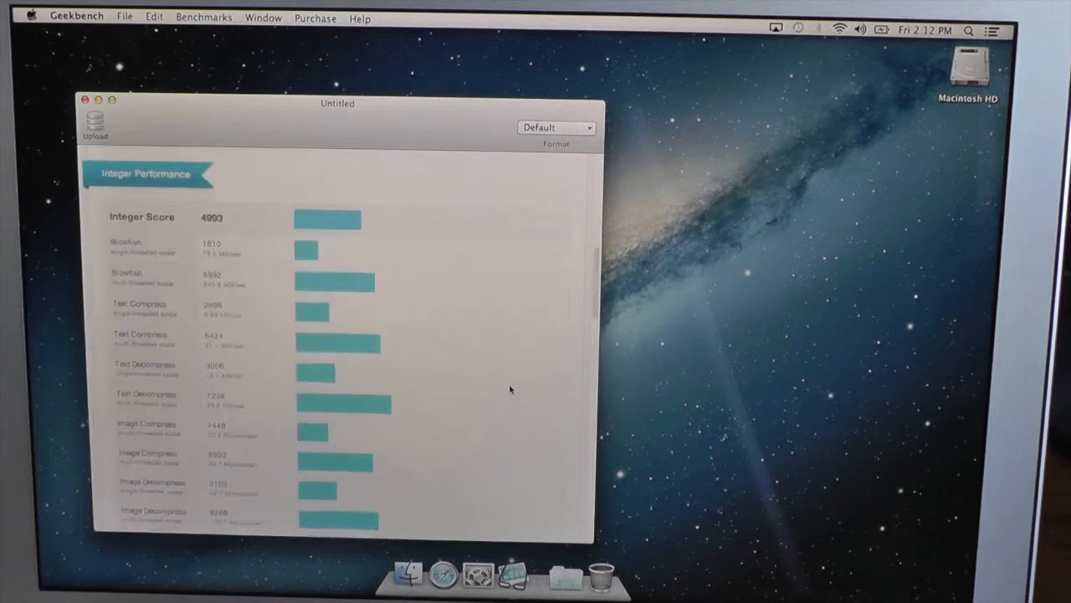
Scroll through the Integer Performance results showing an Integer Score of 4993
{"action": "scroll", "scroll_direction": "down", "scroll_amount": 3}
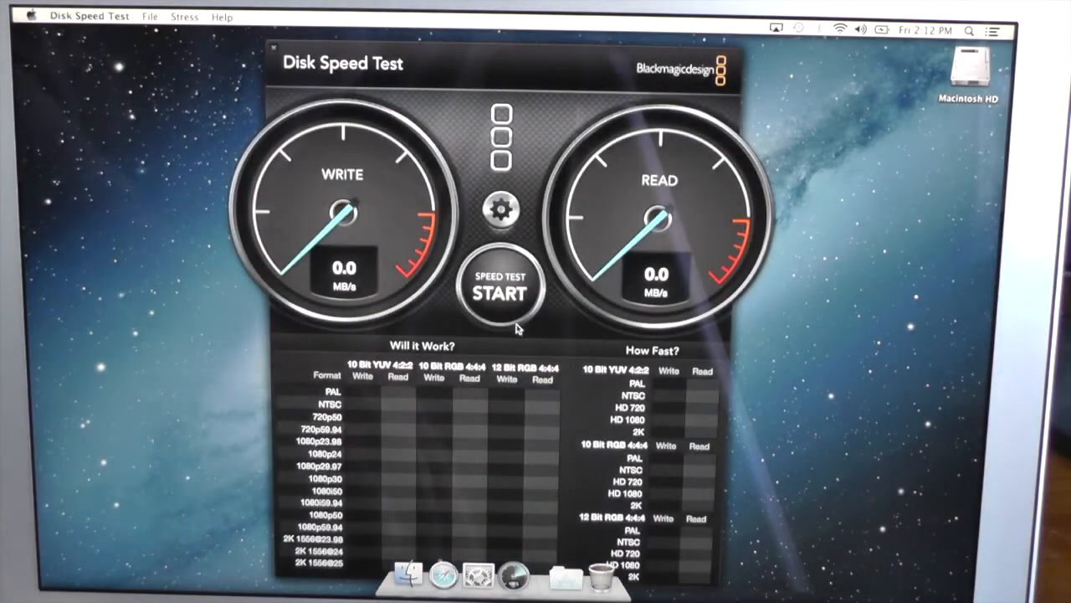
Run the disk test, getting about 439 MB/s write and 316 MB/s read
{"action": "left_click", "coordinate": [499, 288]}
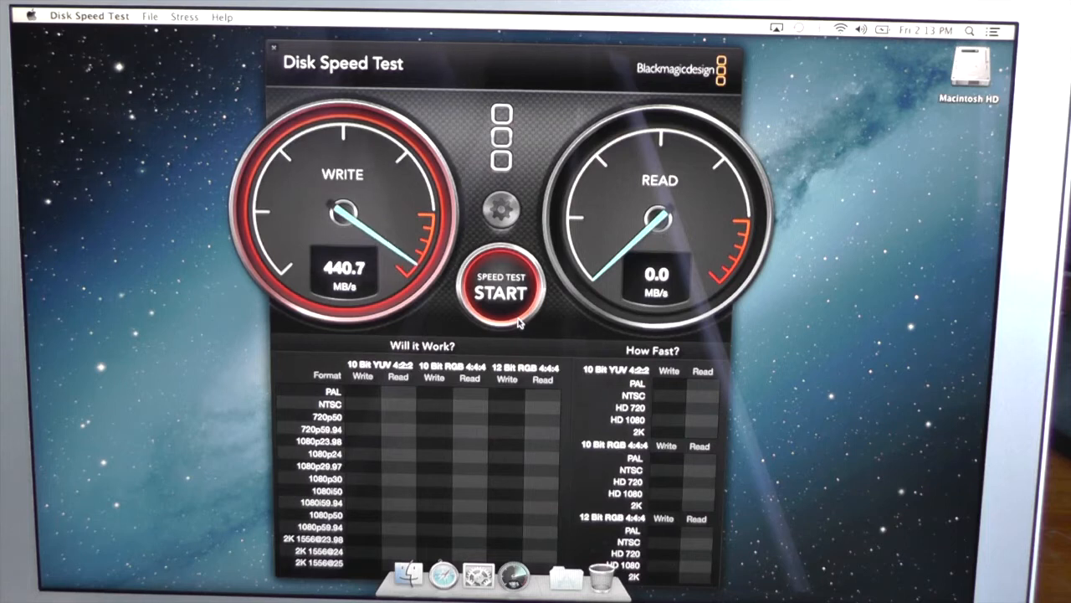
{"action": "left_click", "coordinate": [501, 292]}
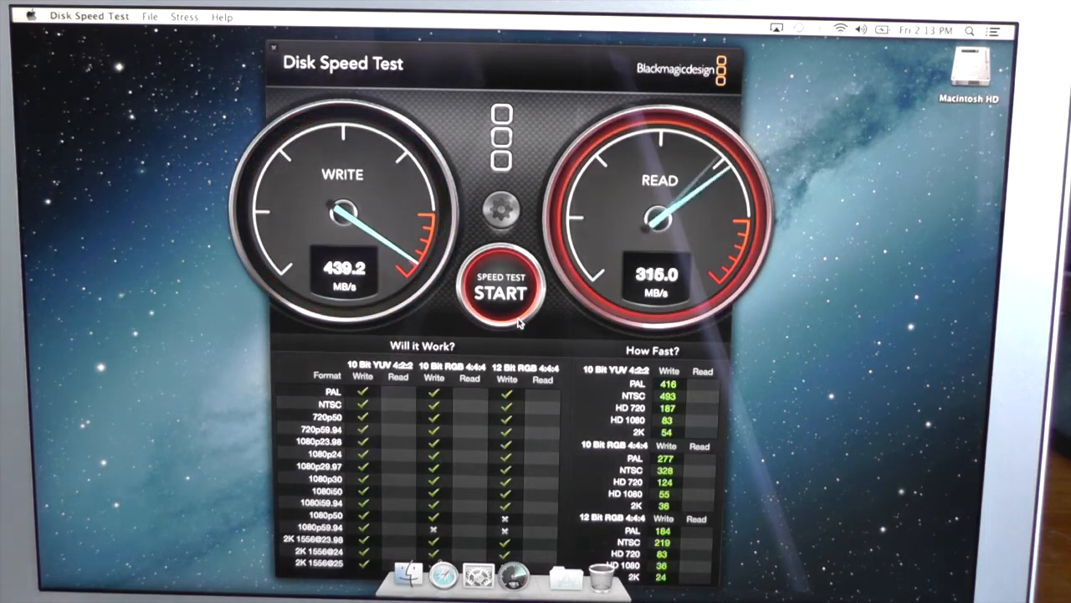